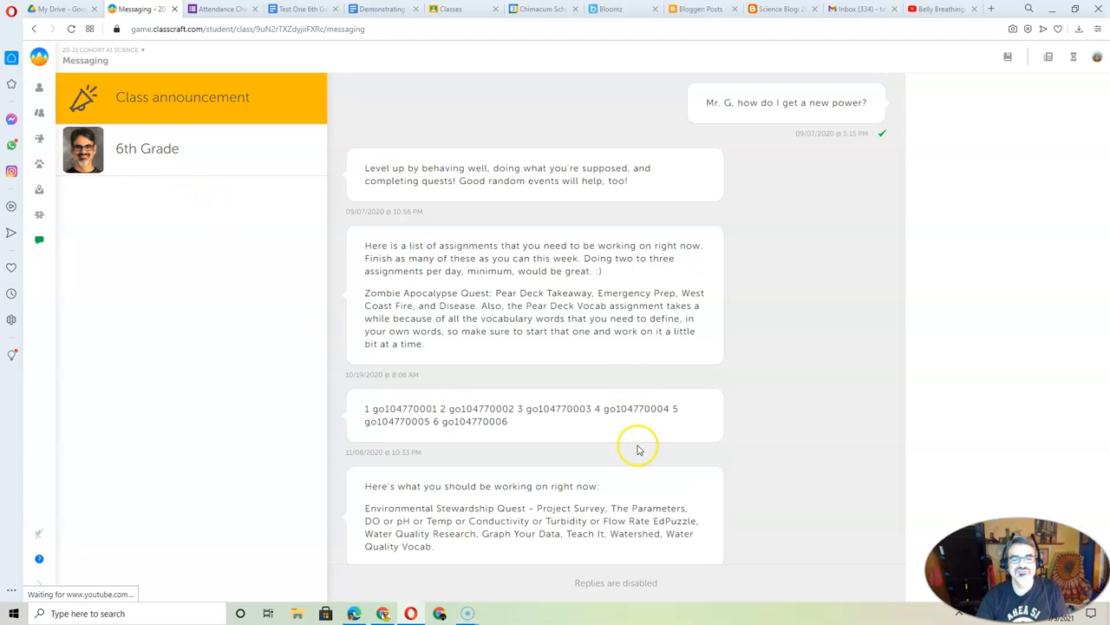
Step: Scroll the Classcraft announcements down to the Dec 18 attendance post with the forms.gle link
{"action": "scroll", "scroll_direction": "down", "scroll_amount": 3}
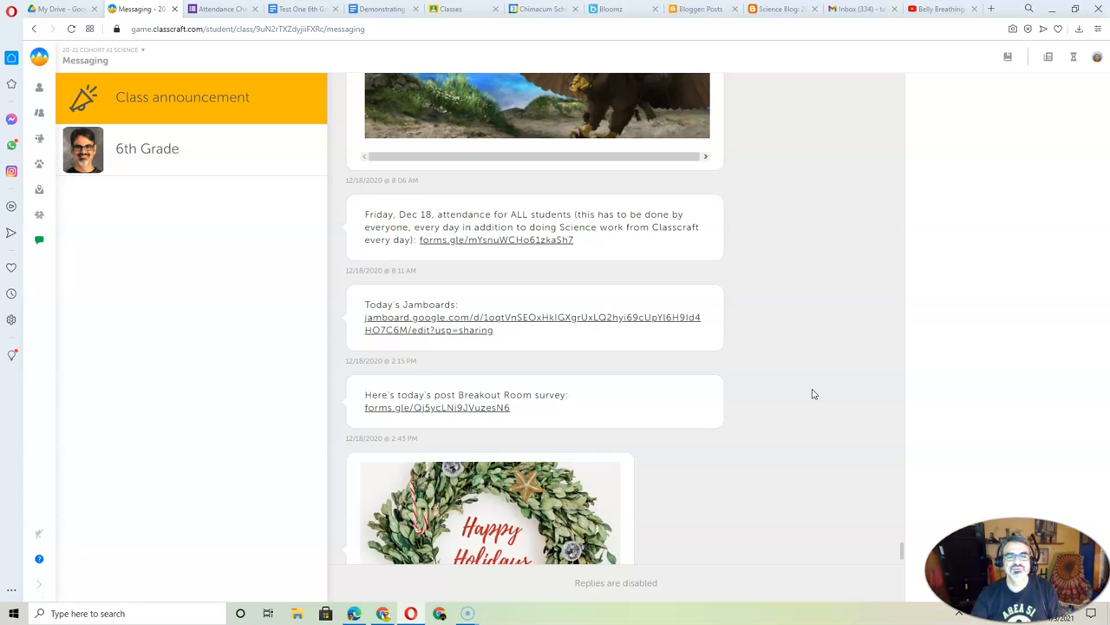
{"action": "mouse_move", "coordinate": [514, 249]}
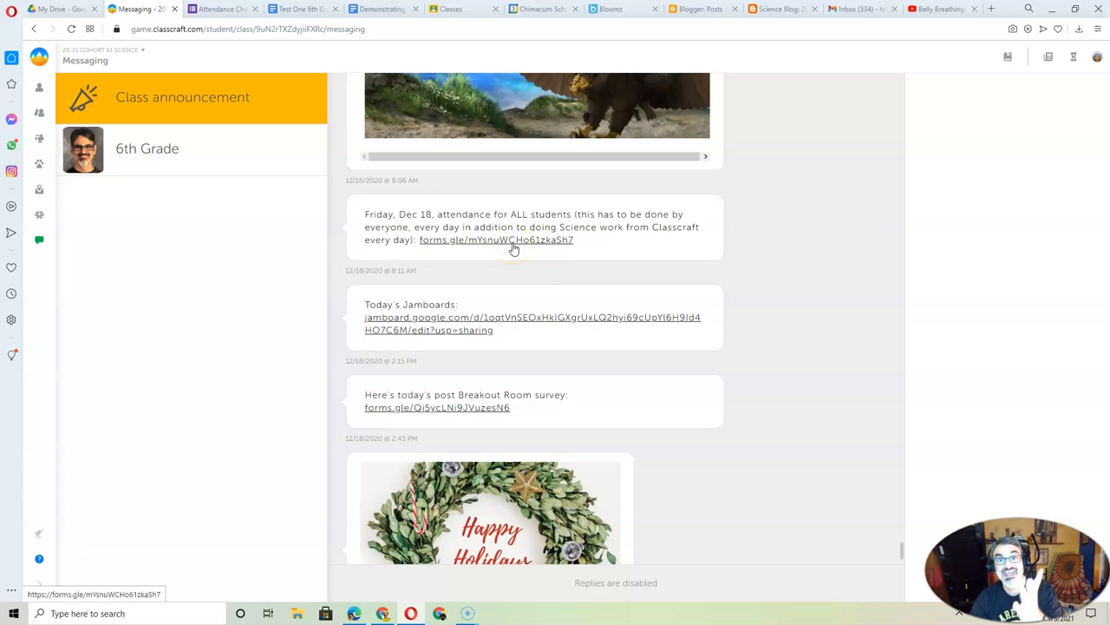
Step: Open the Dec 18 Attendance Check In form, enter 'Test', and scroll to the assignments question
{"action": "left_click", "coordinate": [496, 239]}
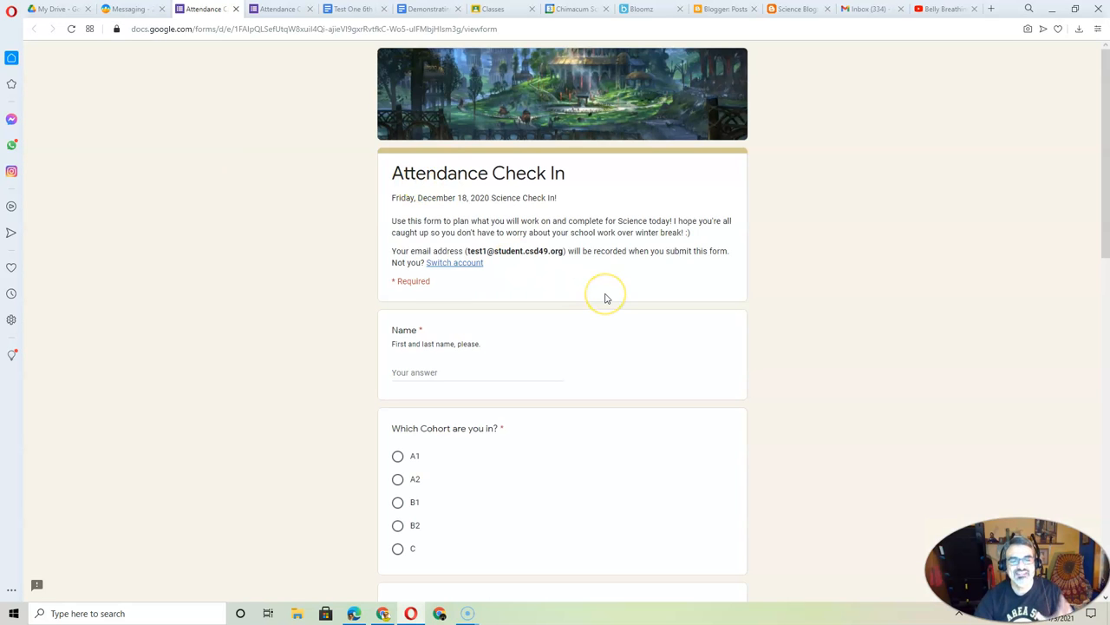
{"action": "scroll", "scroll_direction": "down", "scroll_amount": 3}
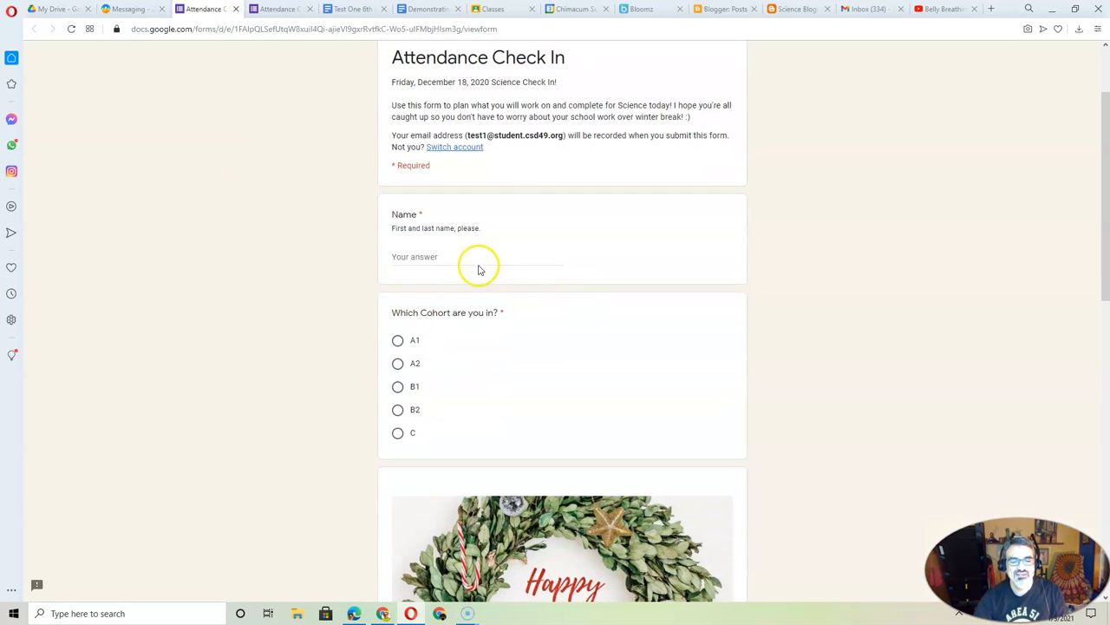
{"action": "type", "text": "Test"}
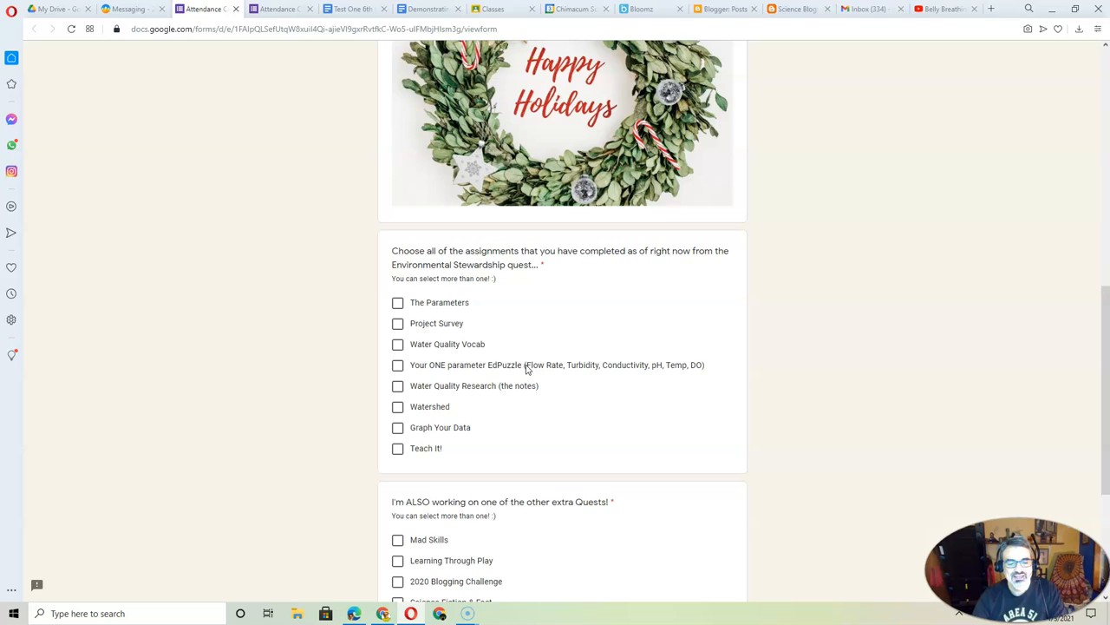
{"action": "scroll", "scroll_direction": "down", "scroll_amount": 3}
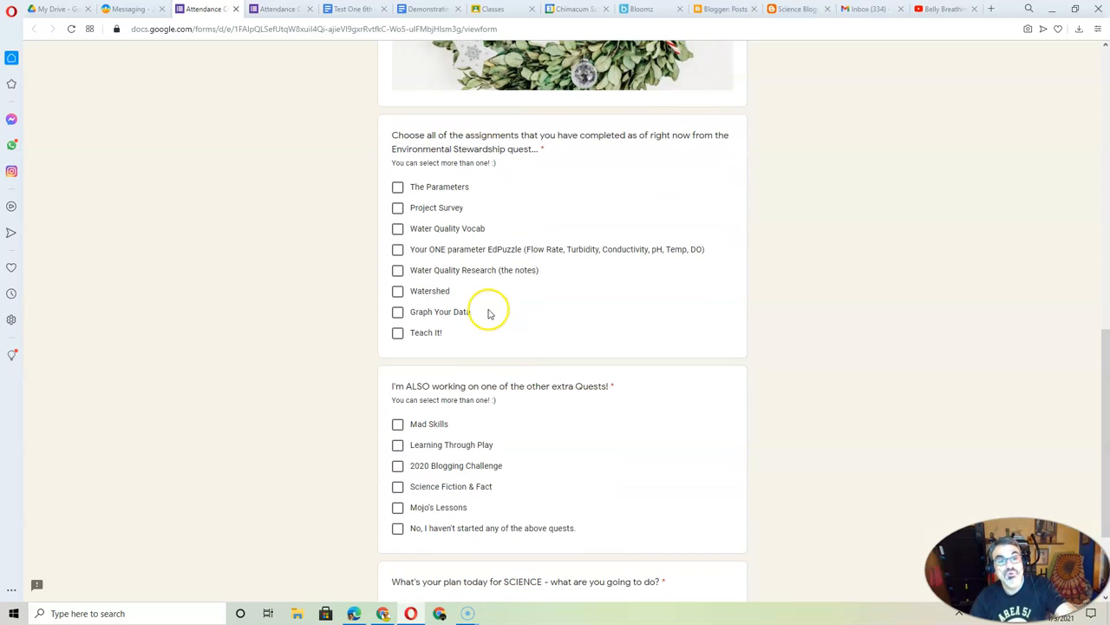
Step: Tick The Parameters, Water Quality Vocab and the EdPuzzle, and choose 'No, I haven't started any quests.'
{"action": "left_click", "coordinate": [397, 186]}
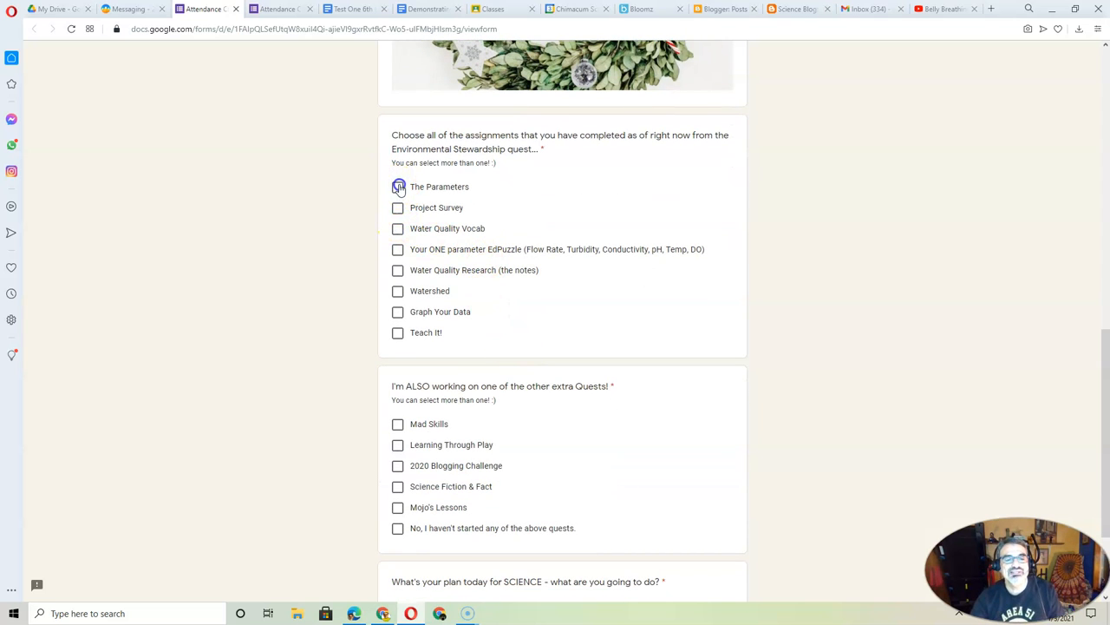
{"action": "left_click", "coordinate": [397, 228]}
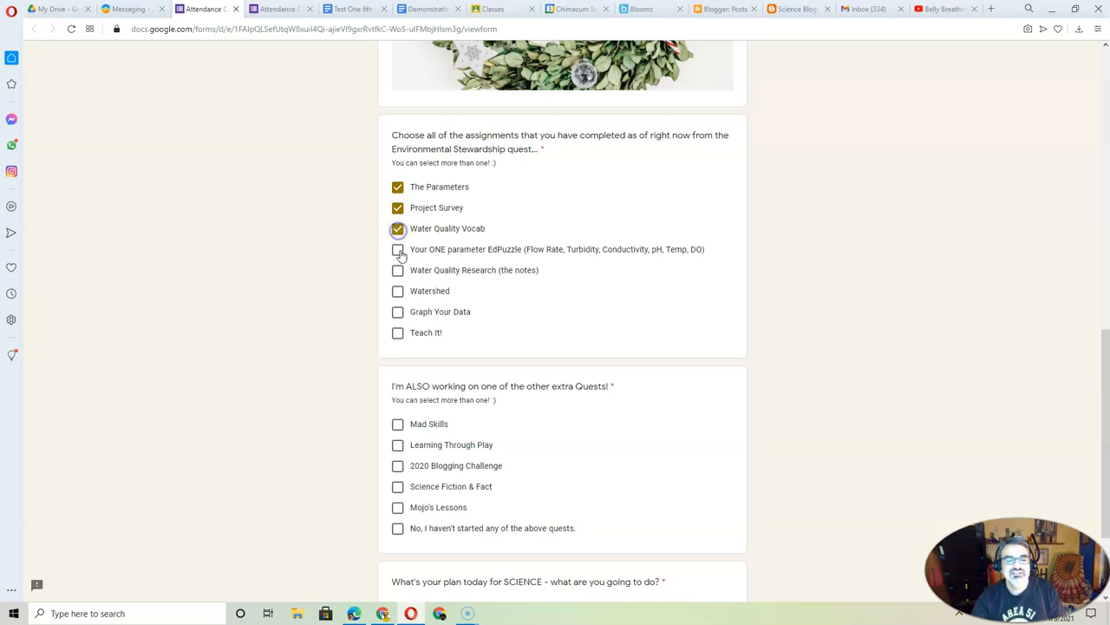
{"action": "left_click", "coordinate": [397, 249]}
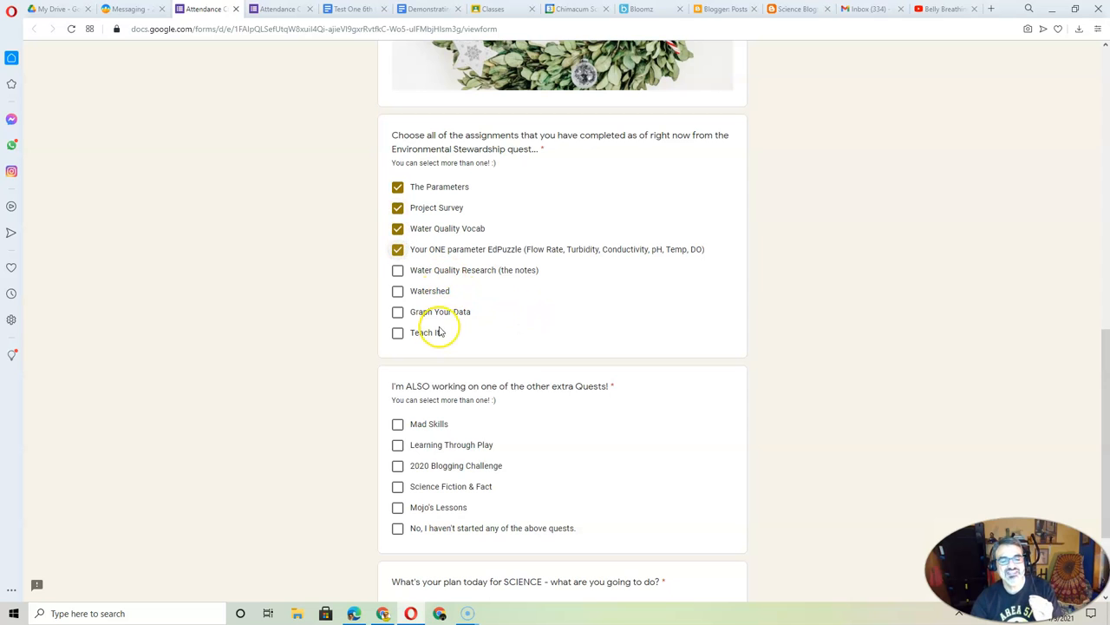
{"action": "scroll", "scroll_direction": "down", "scroll_amount": 3}
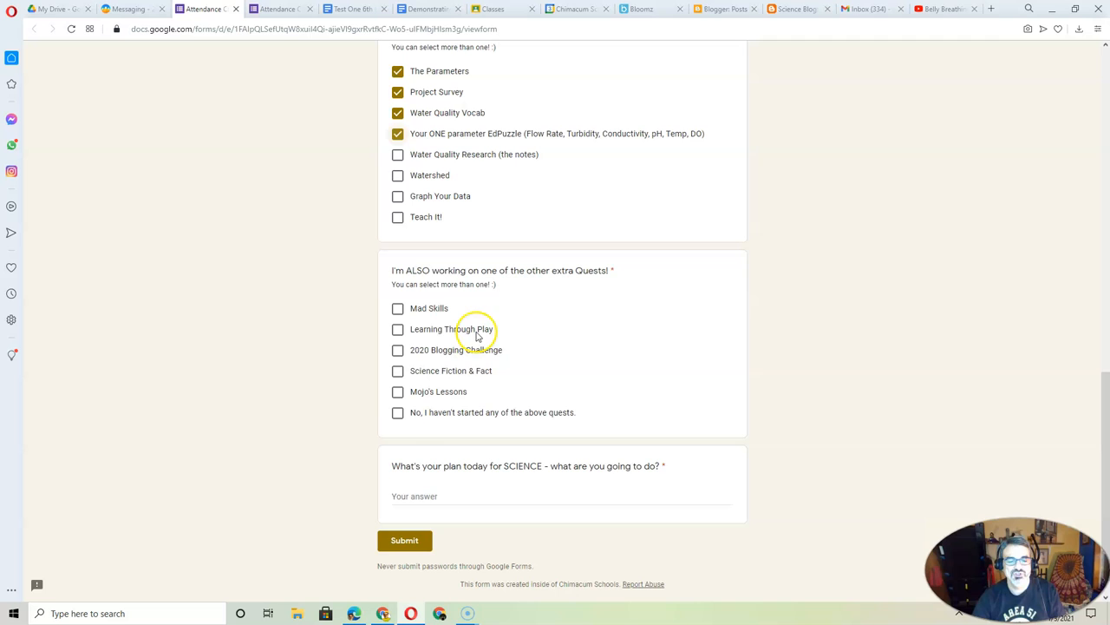
{"action": "left_click", "coordinate": [397, 413]}
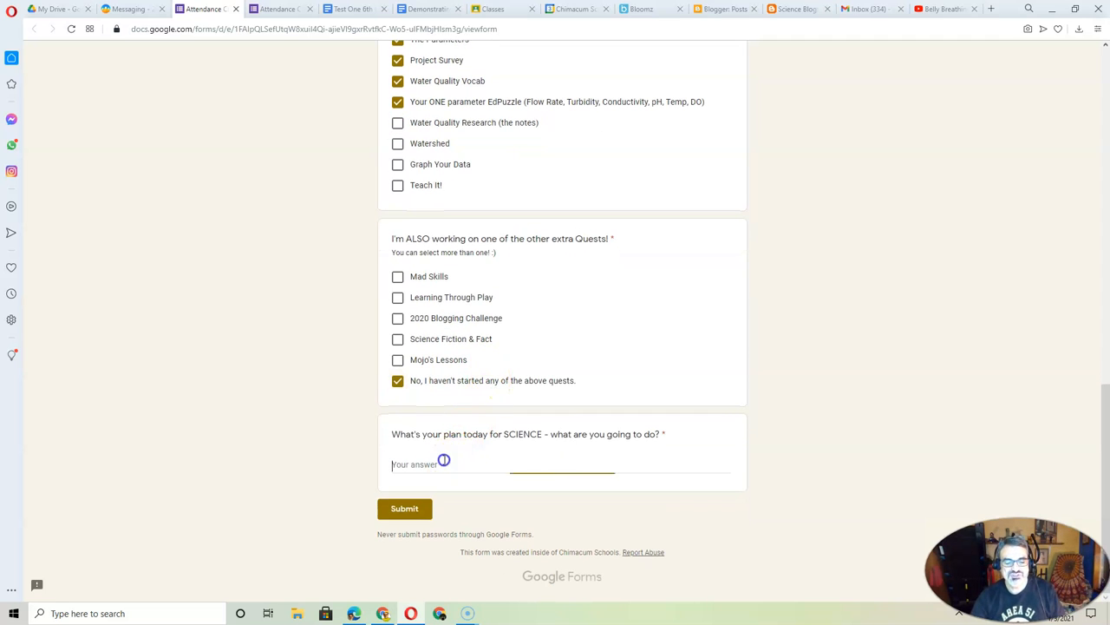
{"action": "left_click", "coordinate": [443, 463]}
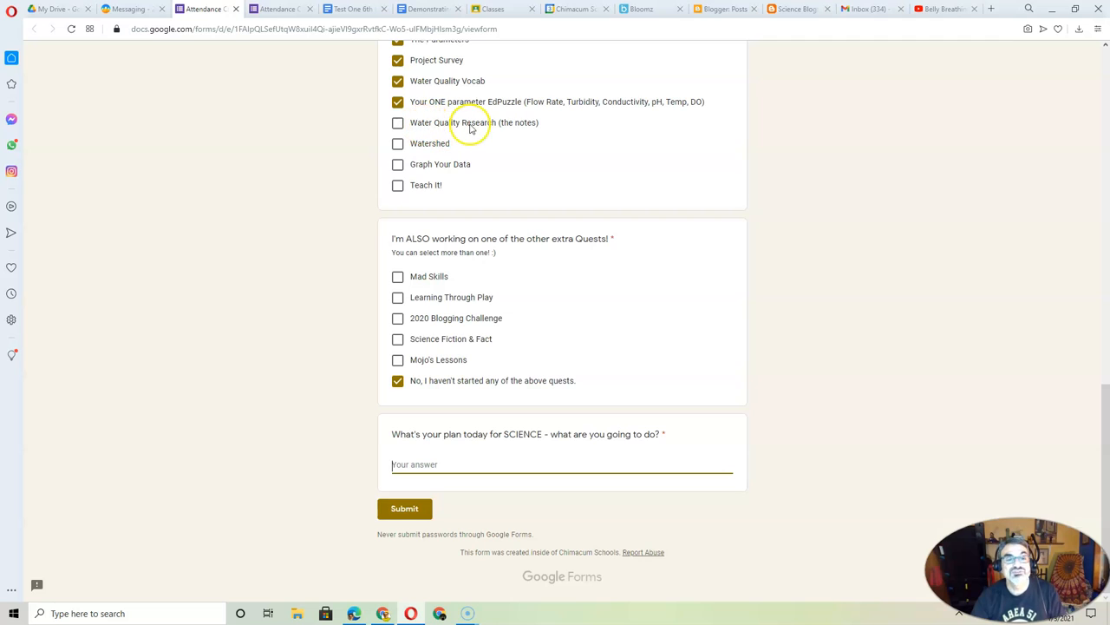
Step: Enter 'Water Quality Research - the notes' as the science plan answer
{"action": "type", "text": "Water Quality Resear"}
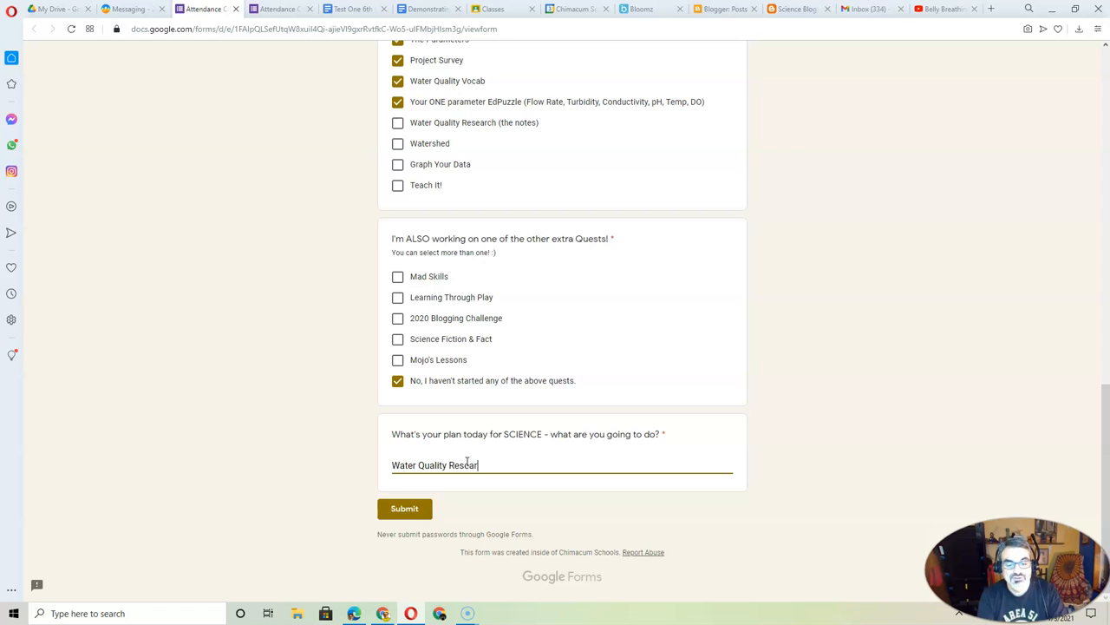
{"action": "type", "text": "ch"}
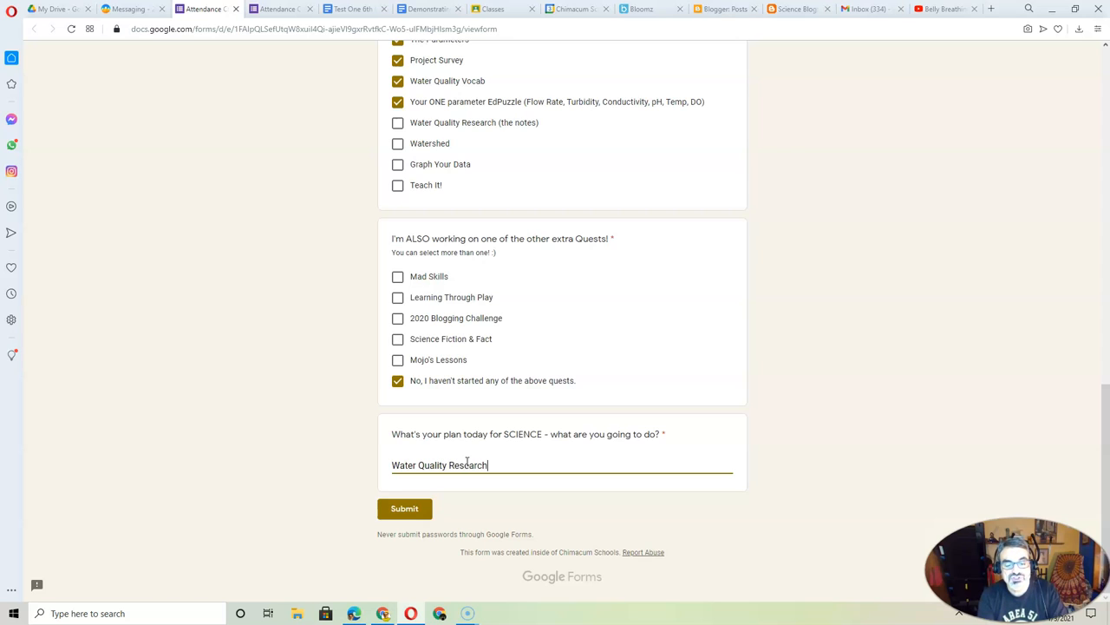
{"action": "type", "text": "- the"}
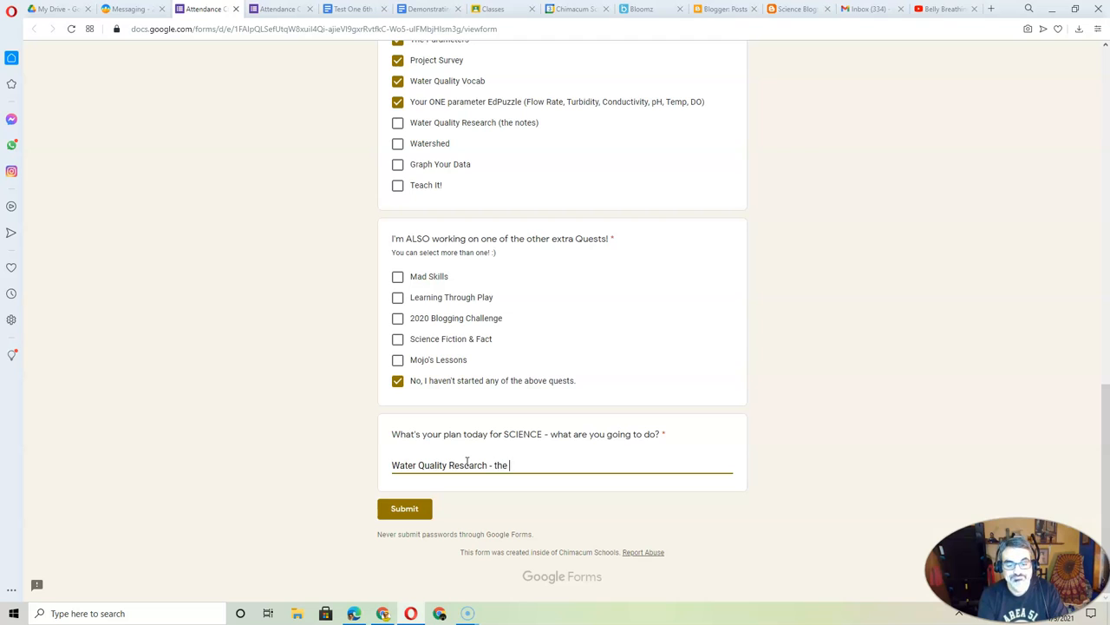
{"action": "type", "text": "notes"}
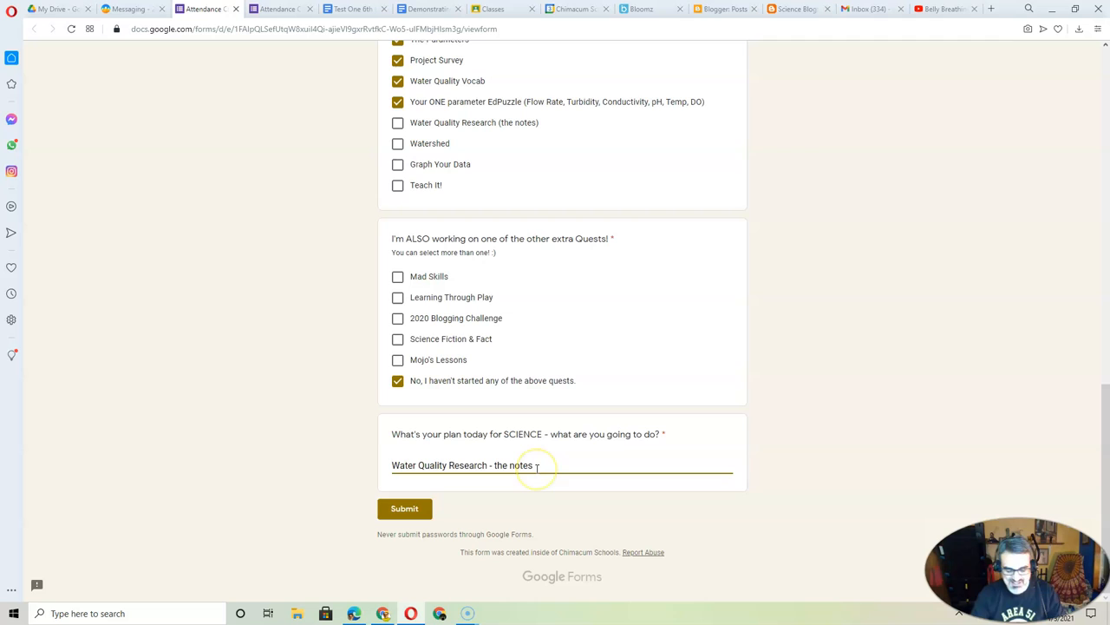
Step: Append ', Watershed' to the science plan answer and select the whole answer text
{"action": "type", "text": ","}
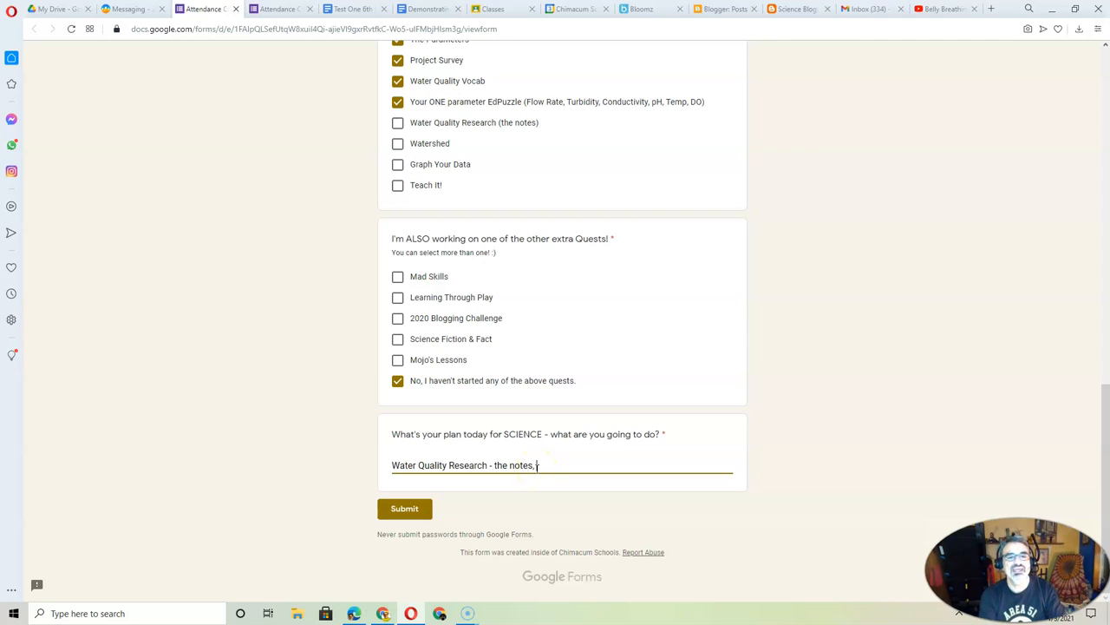
{"action": "type", "text": "Watershed"}
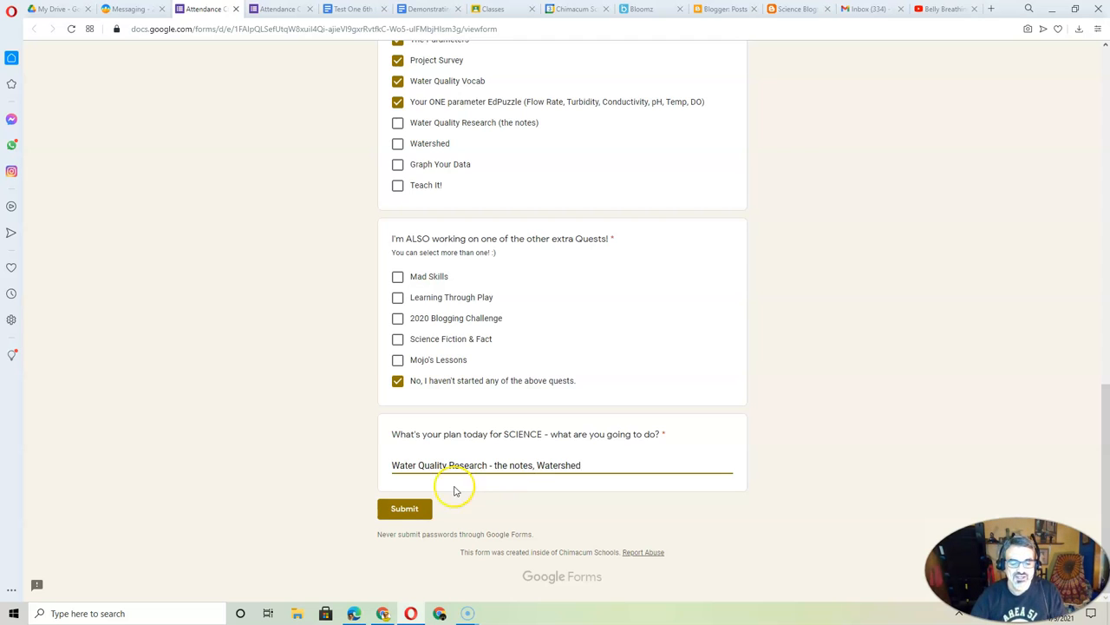
{"action": "mouse_move", "coordinate": [625, 461]}
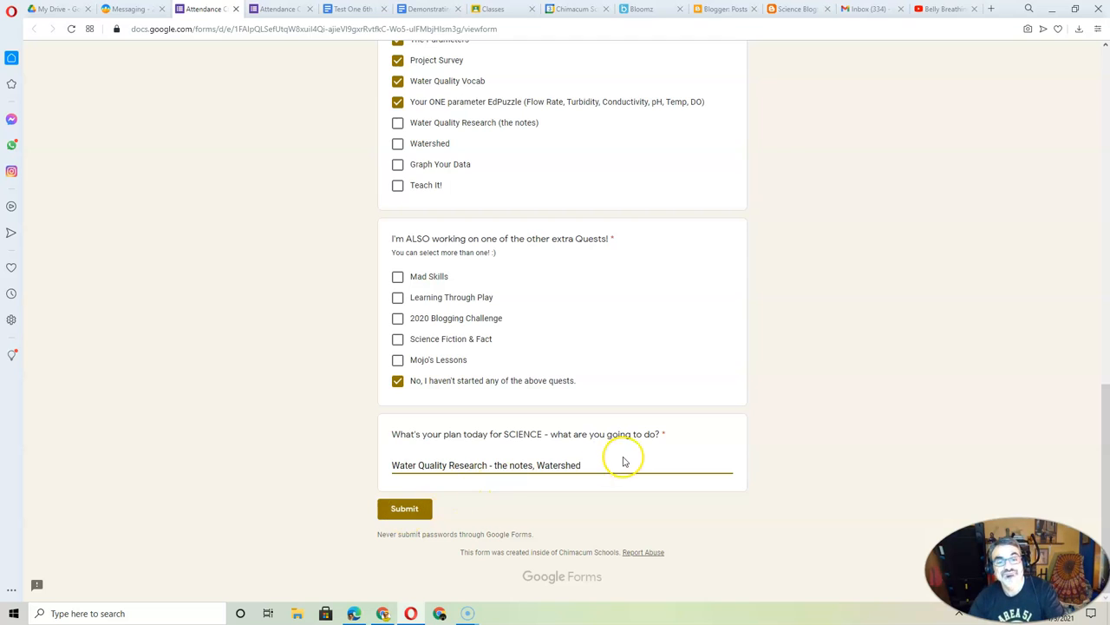
{"action": "mouse_move", "coordinate": [627, 459]}
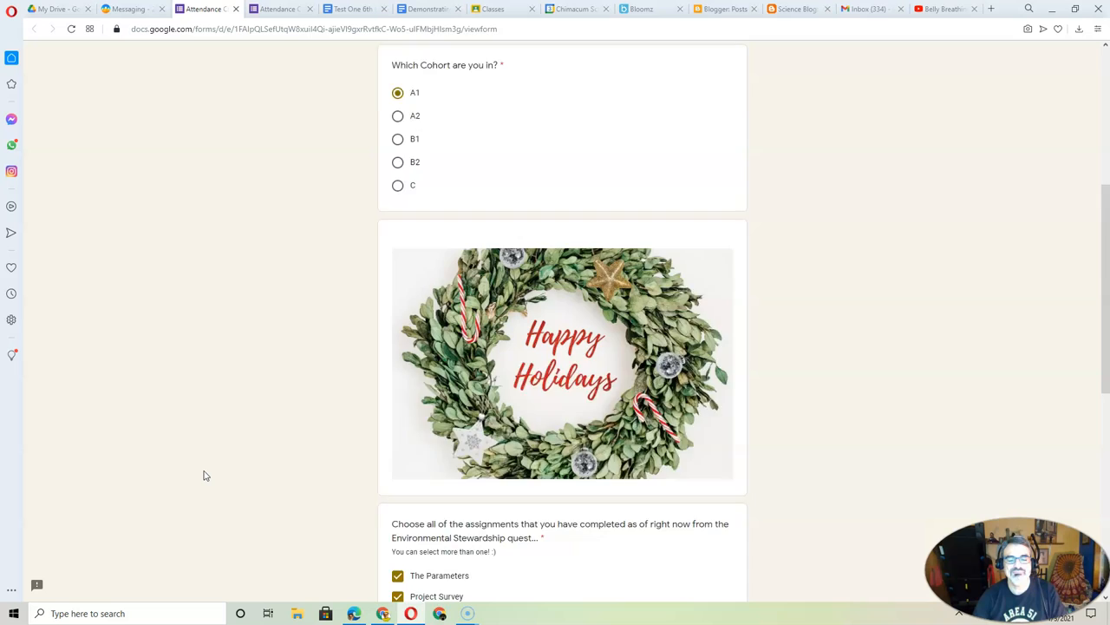
{"action": "scroll", "scroll_direction": "down", "scroll_amount": 3}
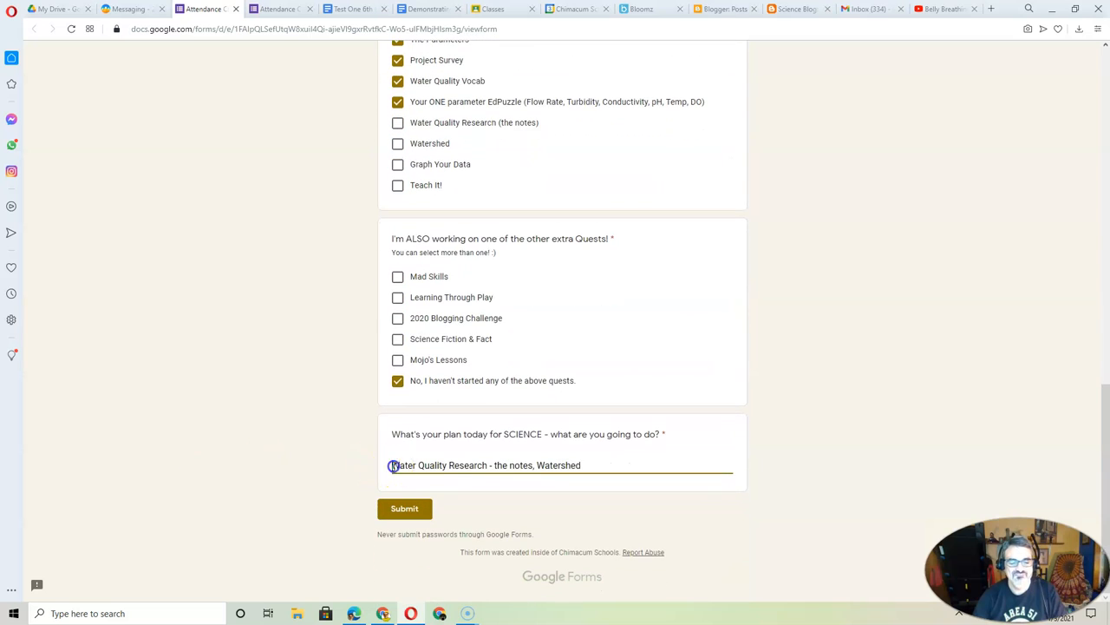
{"action": "triple_click", "coordinate": [486, 465]}
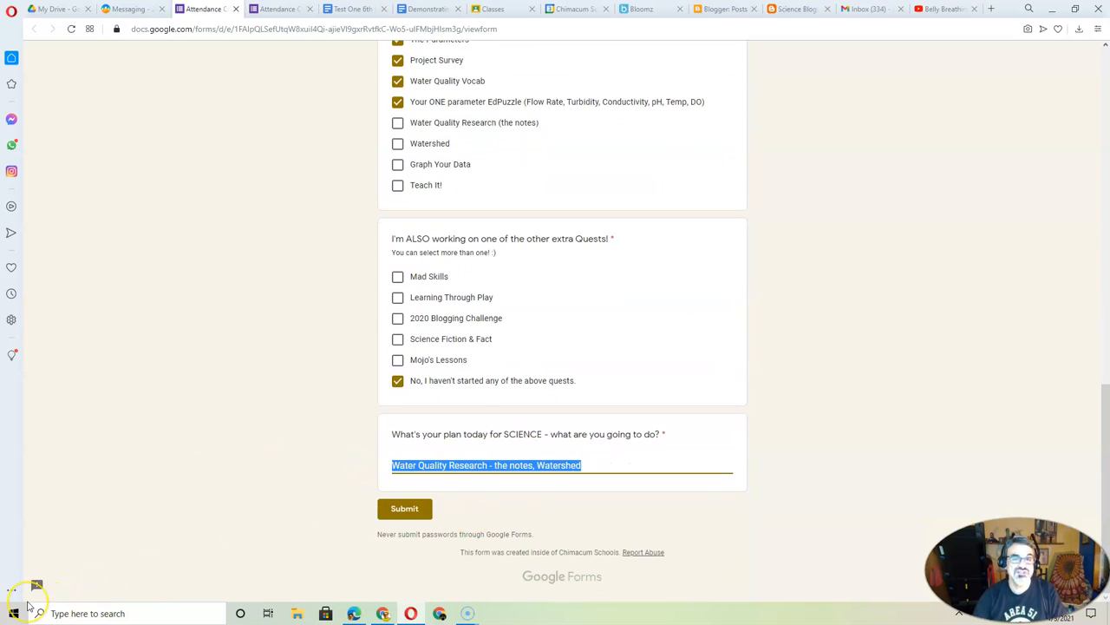